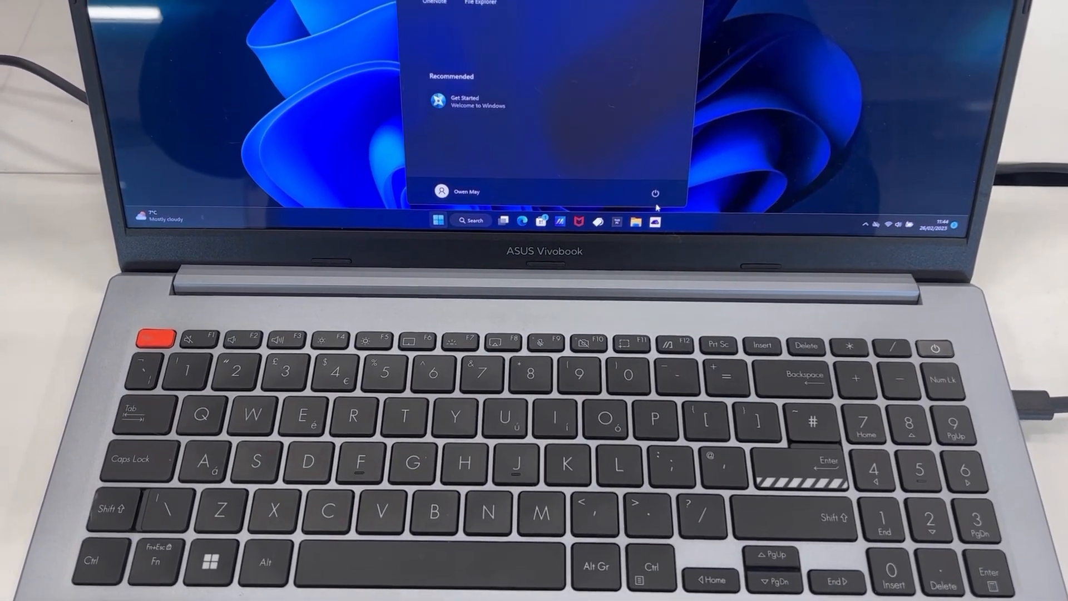
Reveal the Start menu power options listing Sign-in options, Sleep, Shut down and Restart
{"action": "left_click", "coordinate": [655, 193]}
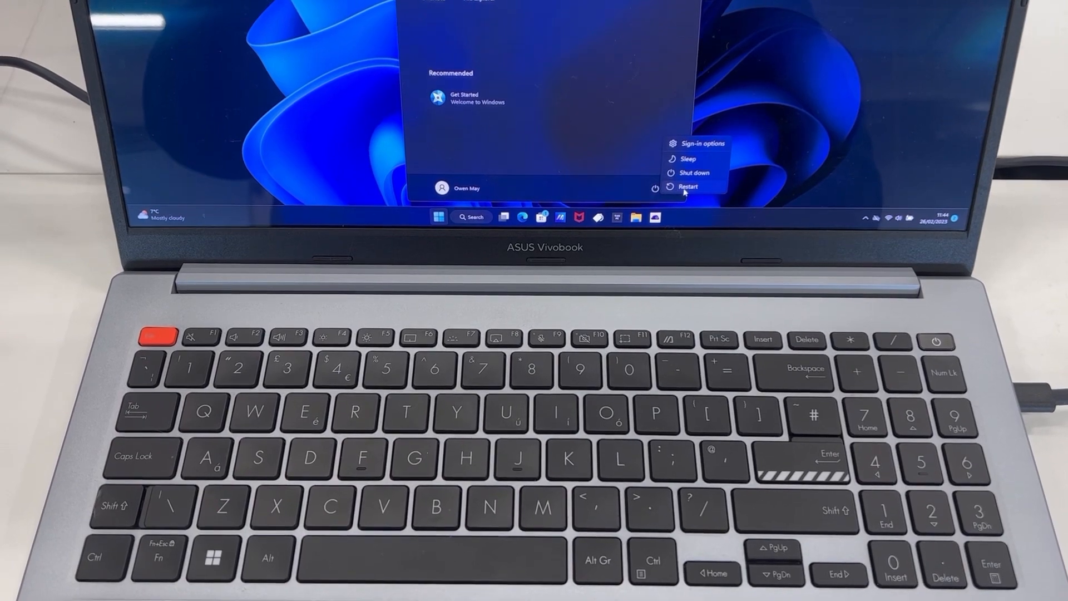